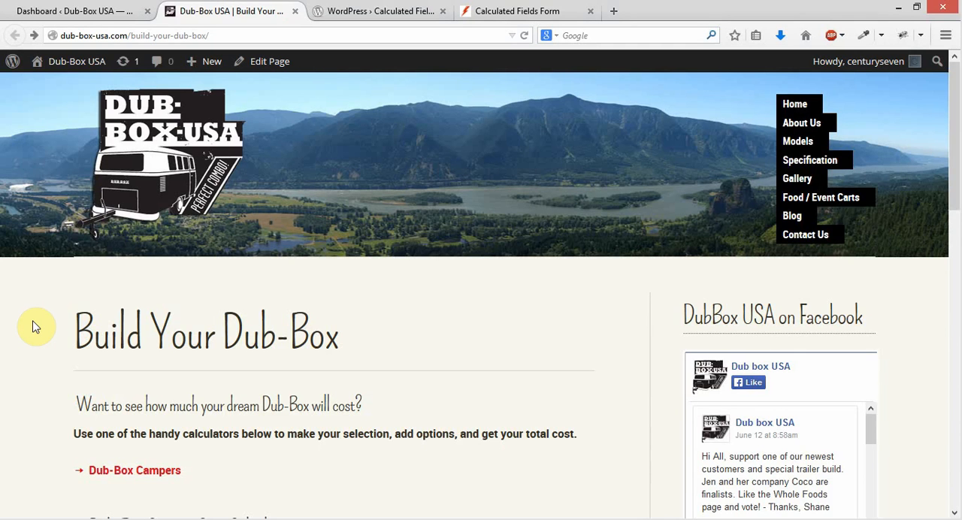
mouse_move(547, 292)
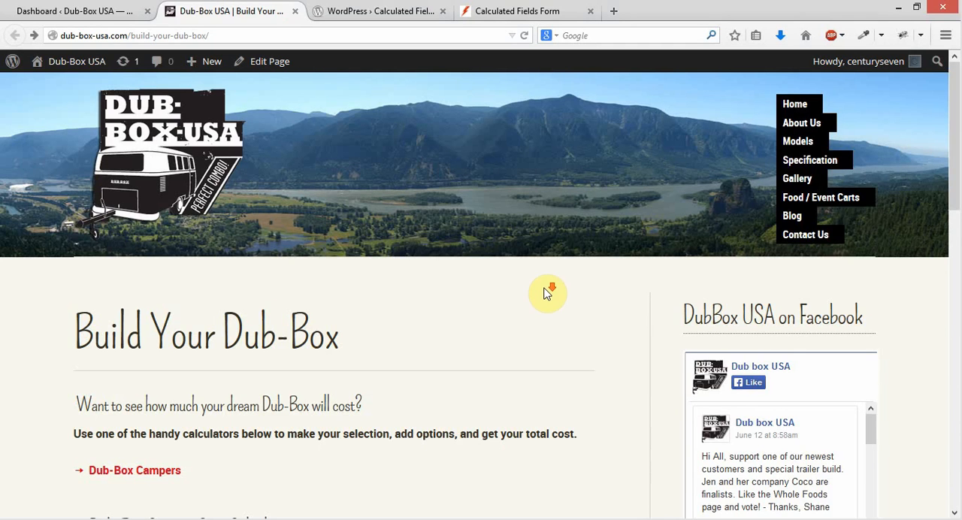
- On the Build Your Dub-Box page, tick Stovetop, Outdoor Shower and Awning & Weather Curtain to watch Total Cost update
scroll("down", 3)
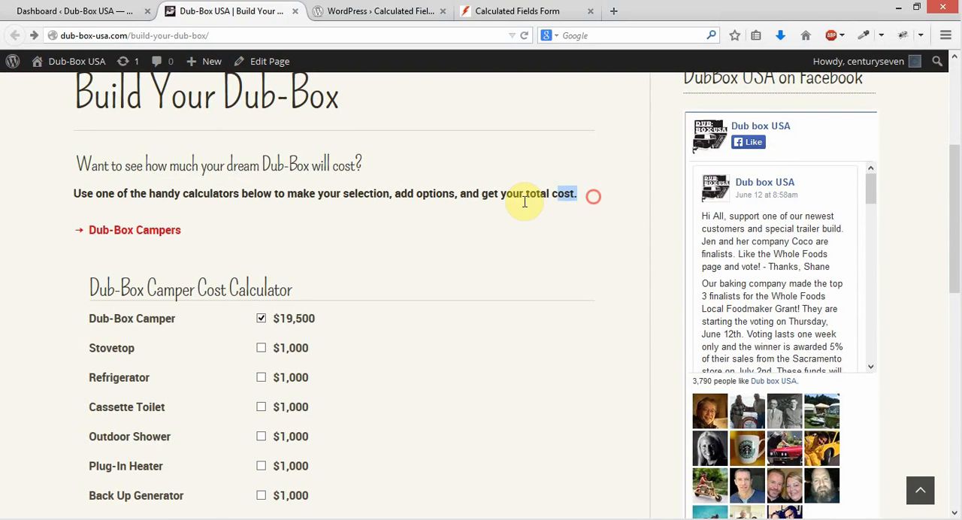
left_click_drag(572, 194, 75, 166)
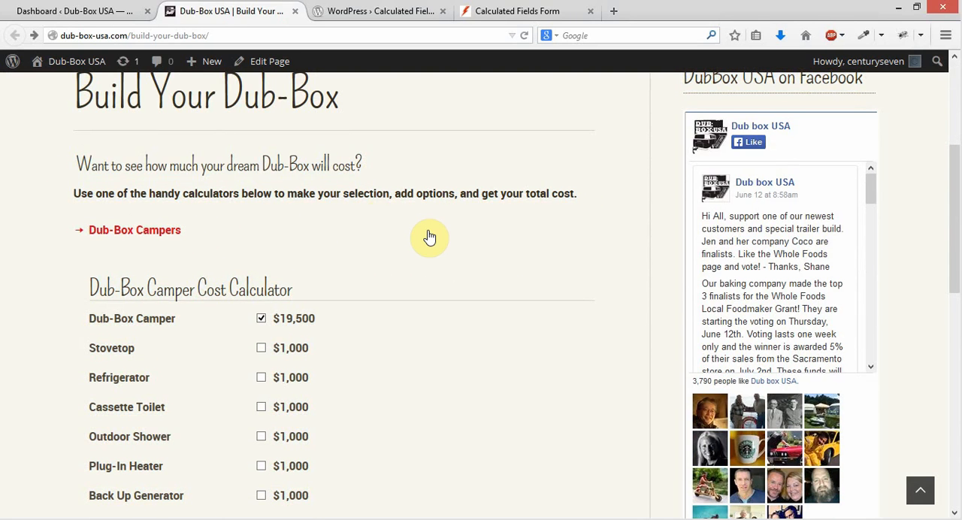
scroll("down", 3)
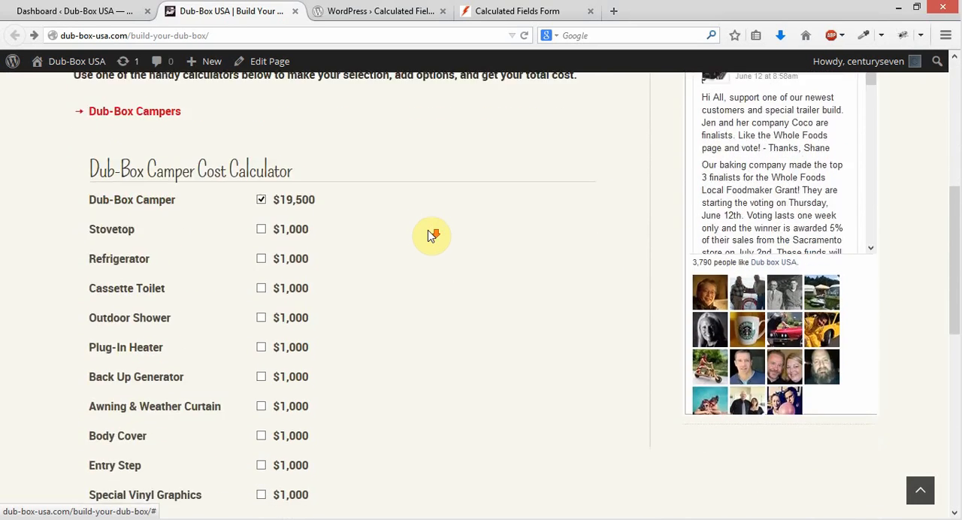
scroll("down", 3)
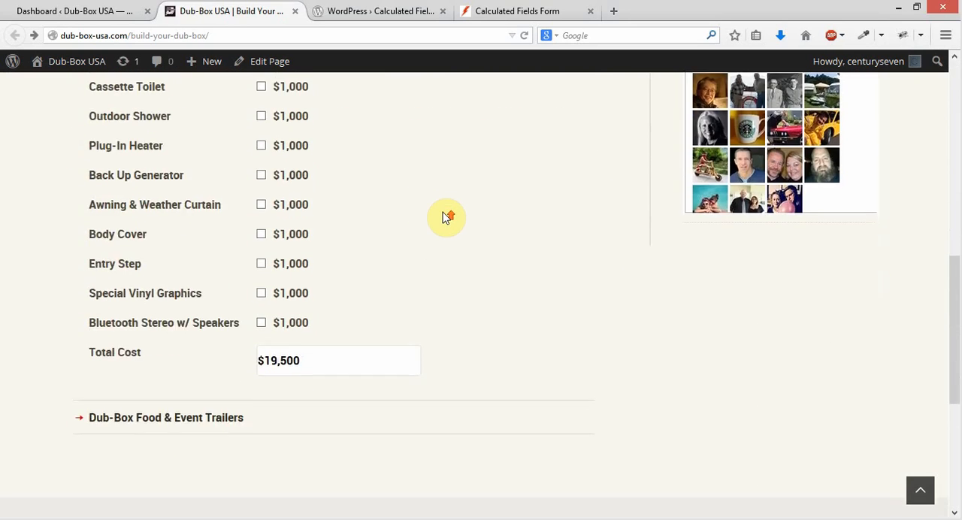
scroll("up", 3)
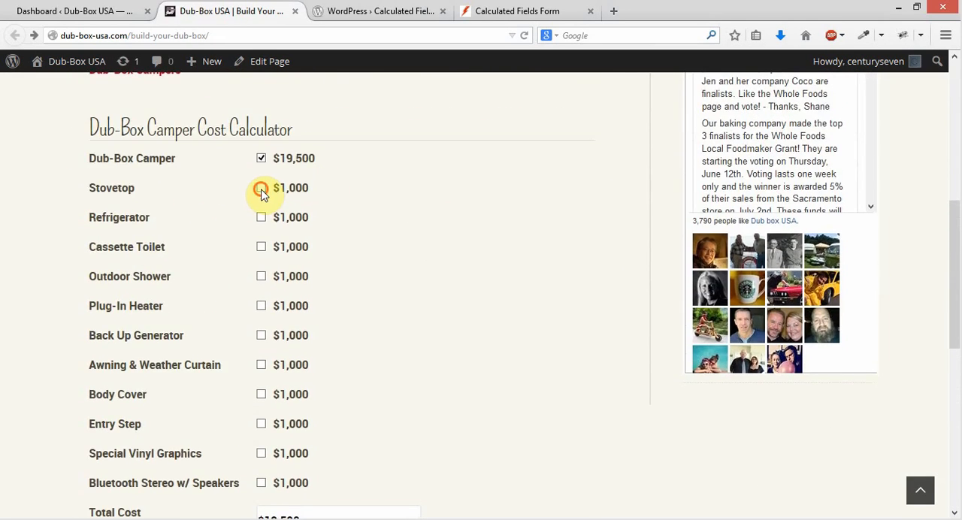
left_click(261, 188)
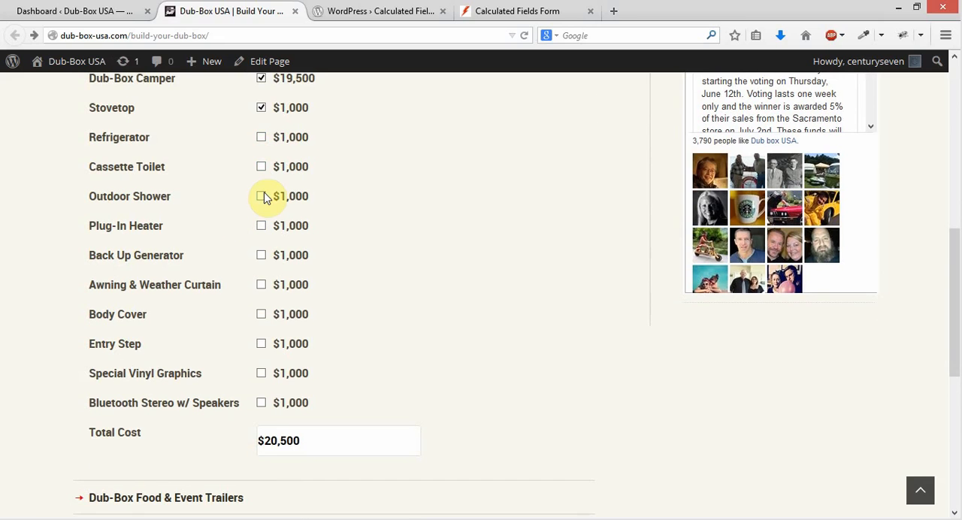
left_click(262, 196)
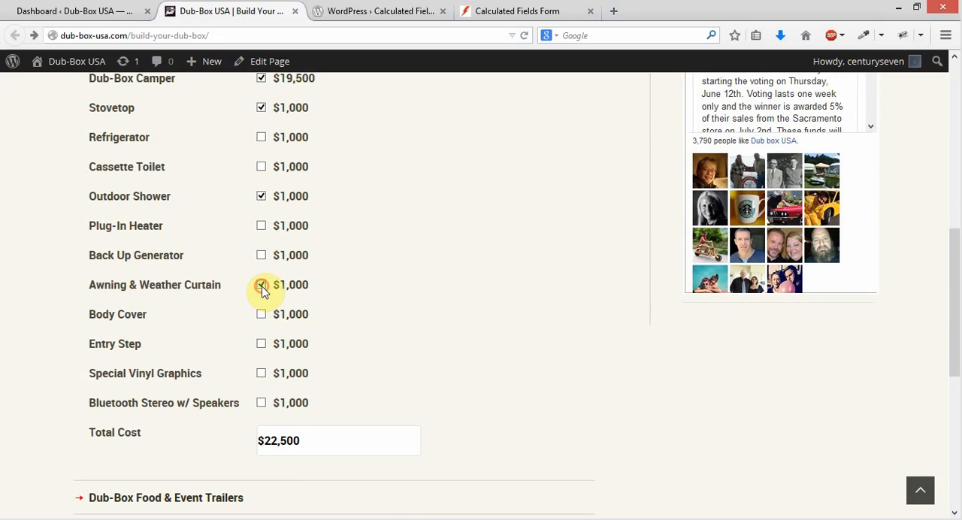
left_click(262, 284)
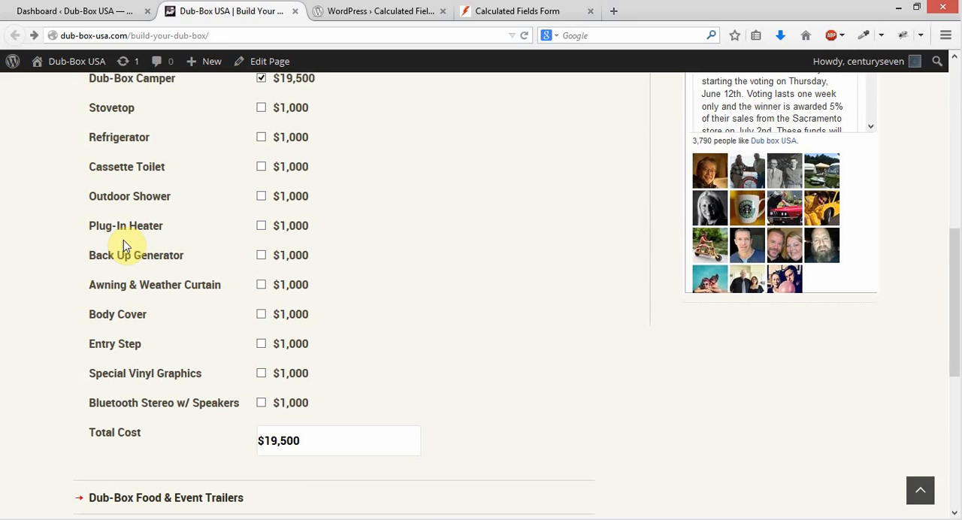
mouse_move(183, 345)
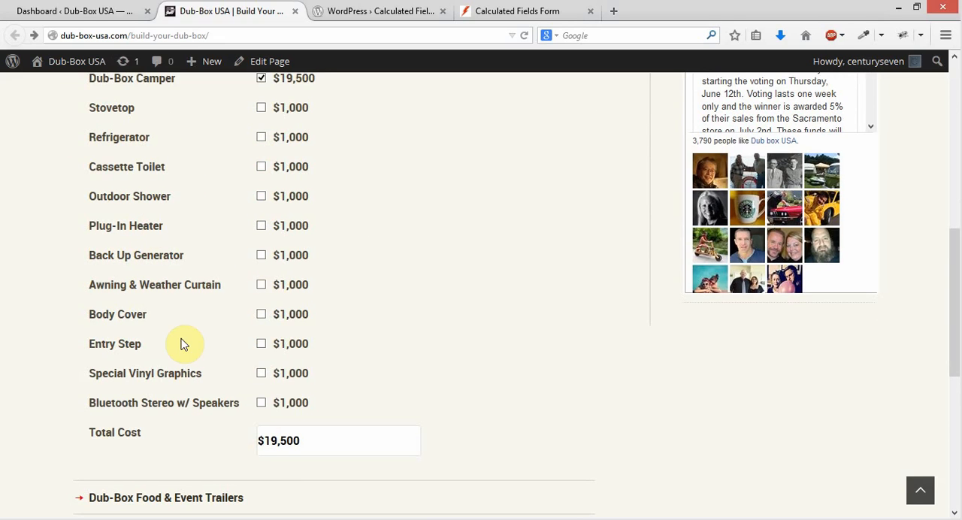
mouse_move(189, 418)
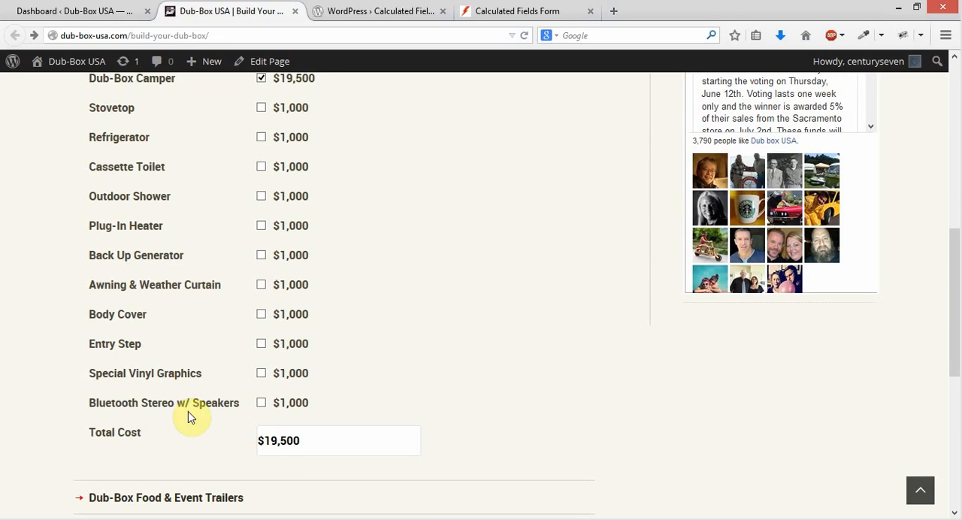
mouse_move(334, 335)
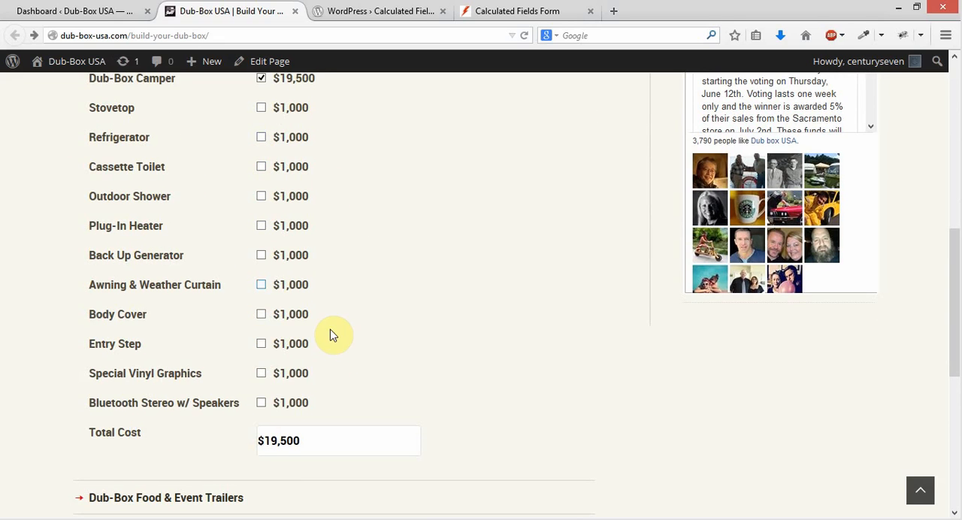
mouse_move(334, 424)
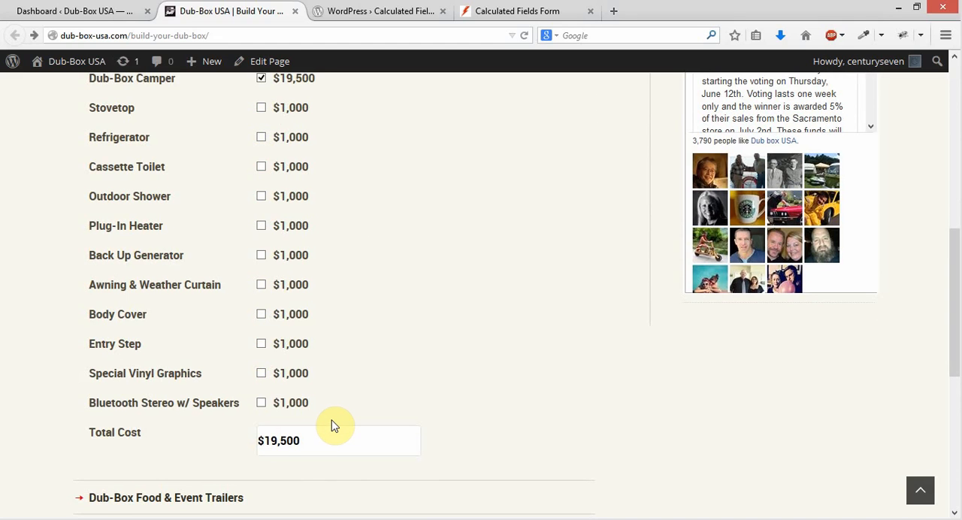
mouse_move(403, 337)
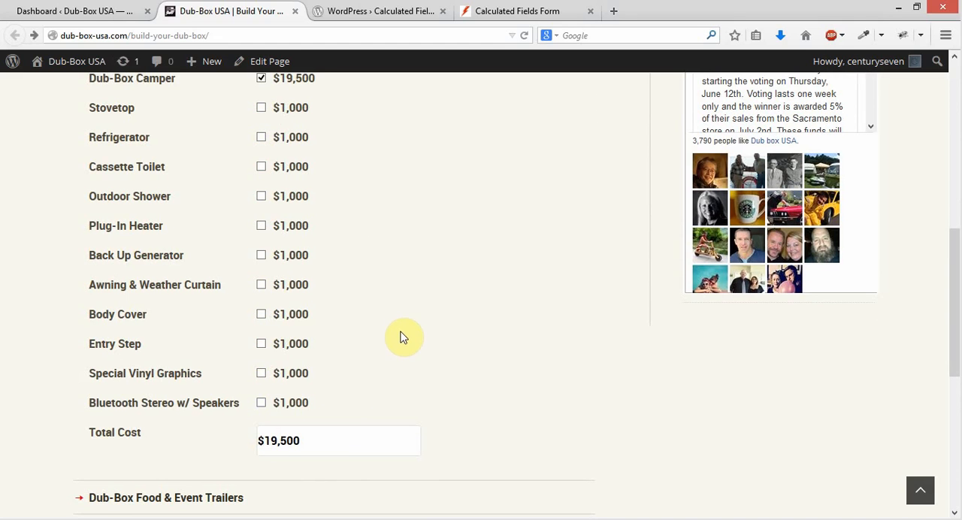
- Expand the Dub-Box Food & Event Trailers calculator and review its options
scroll("up", 3)
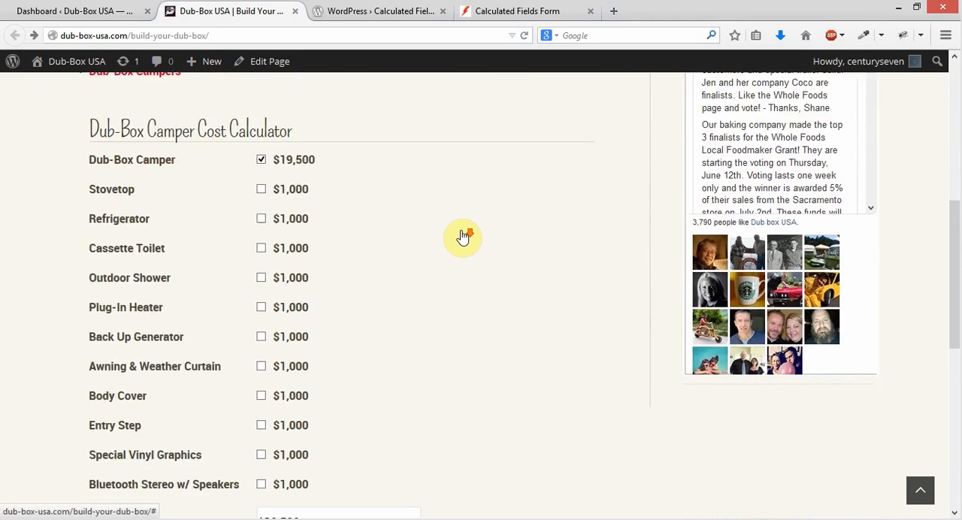
scroll("down", 3)
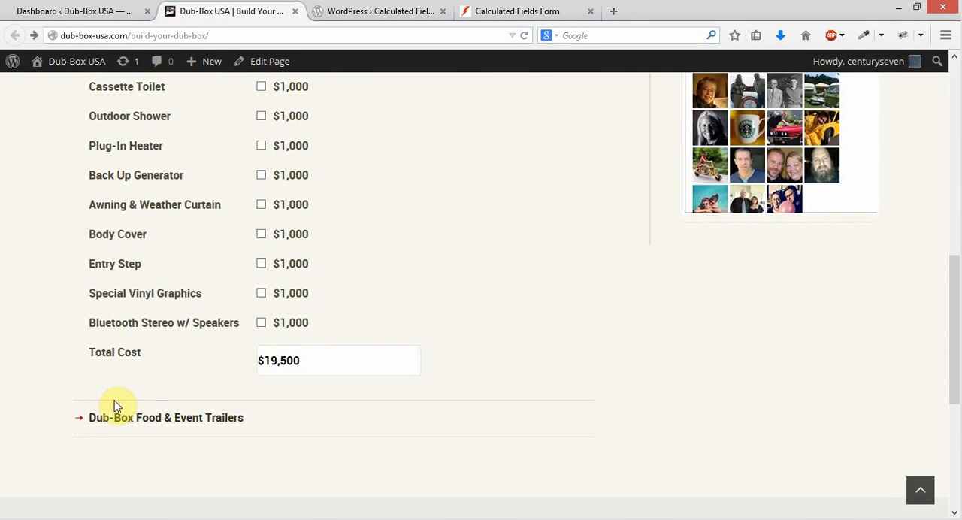
mouse_move(704, 327)
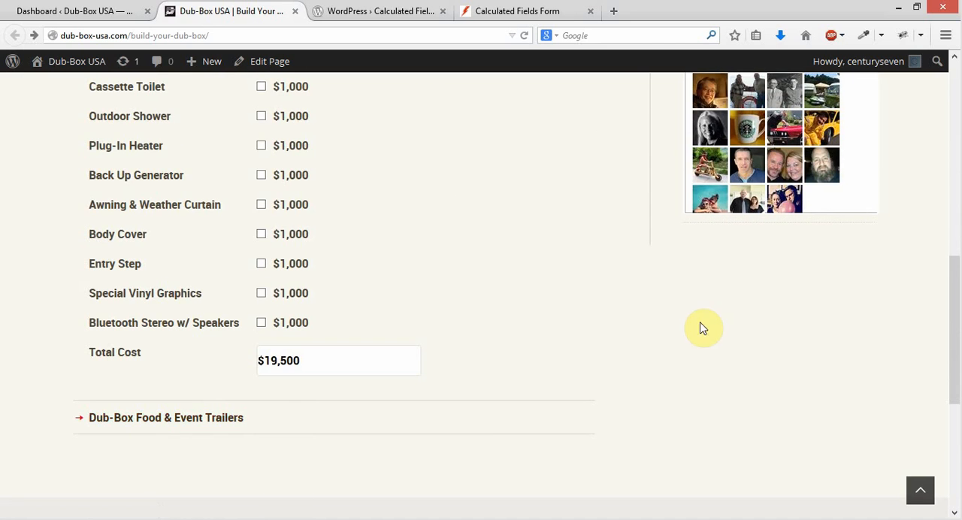
left_click(165, 418)
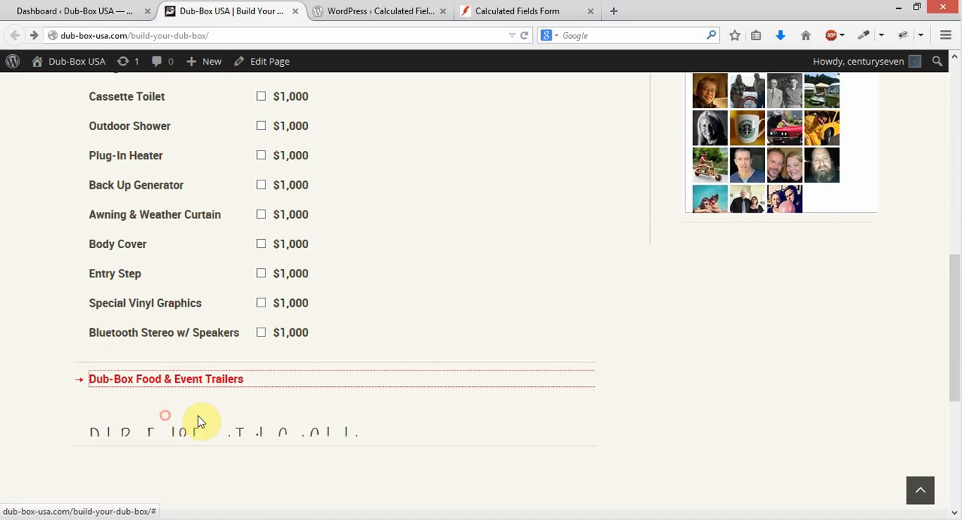
scroll("up", 3)
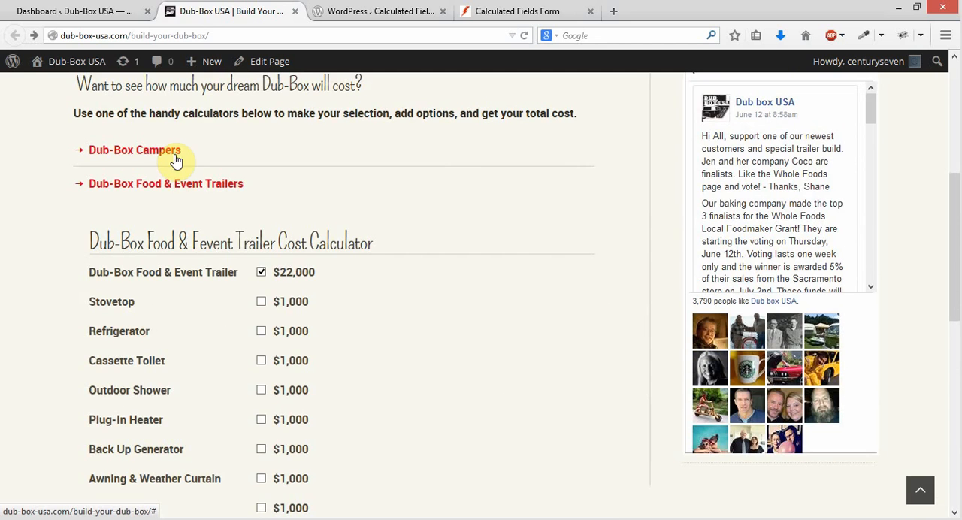
scroll("down", 3)
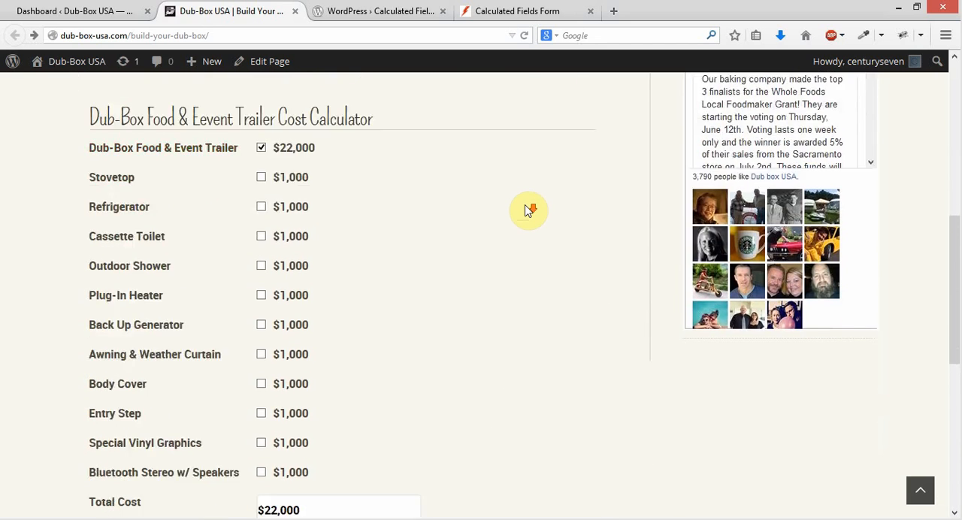
scroll("down", 3)
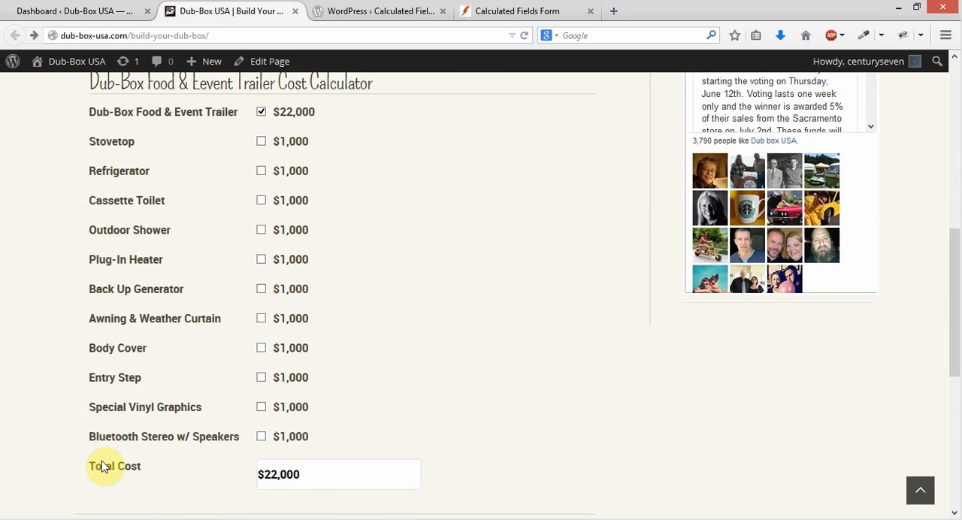
mouse_move(411, 172)
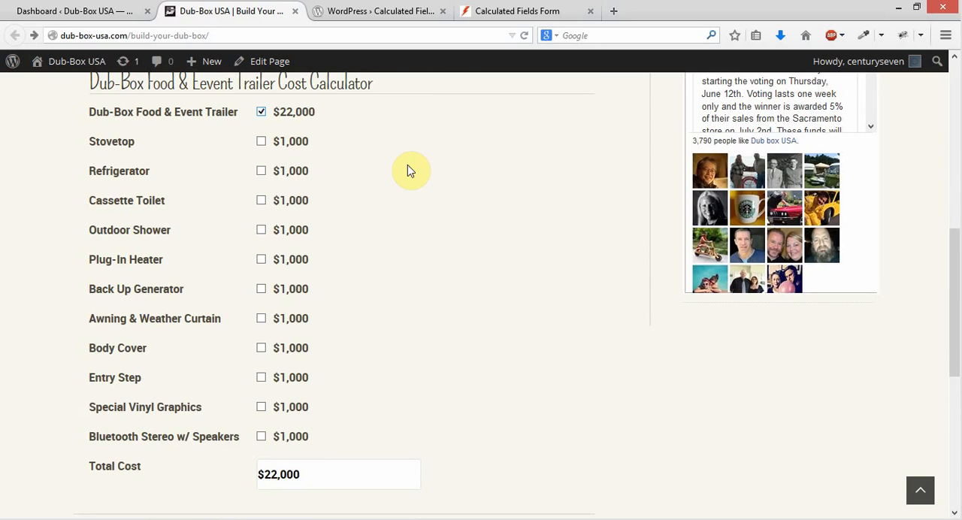
scroll("up", 3)
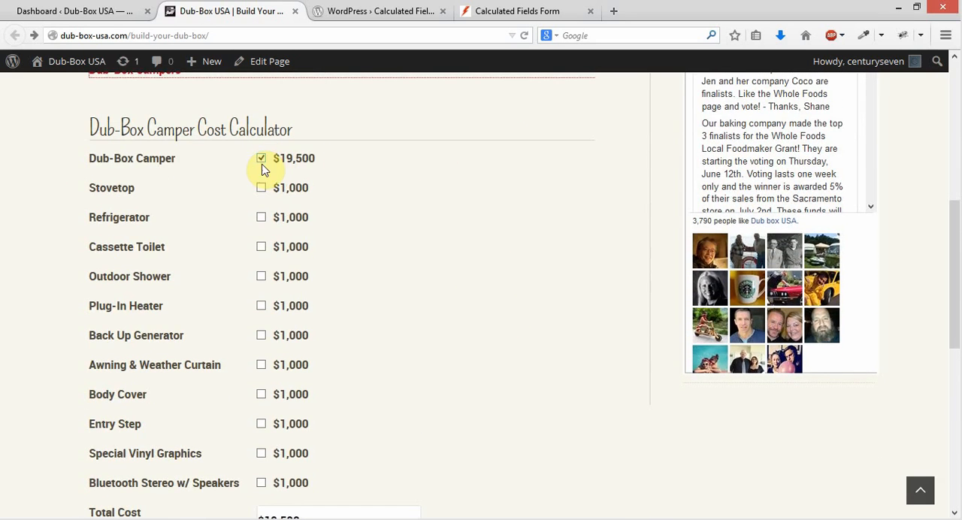
mouse_move(379, 205)
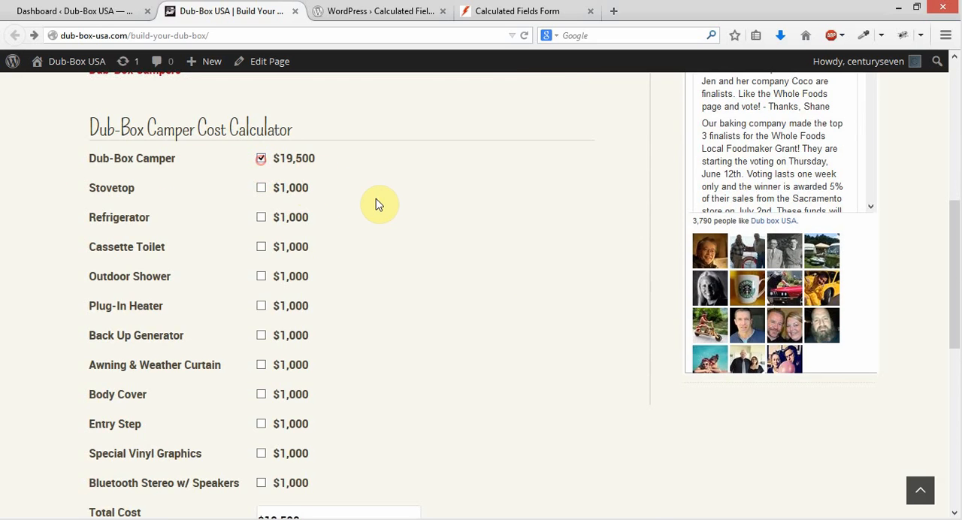
scroll("down", 3)
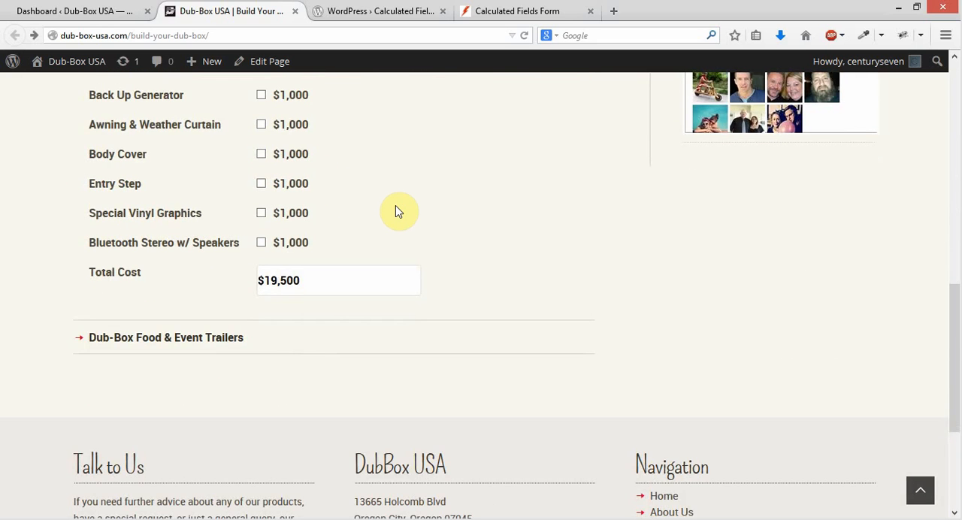
scroll("up", 3)
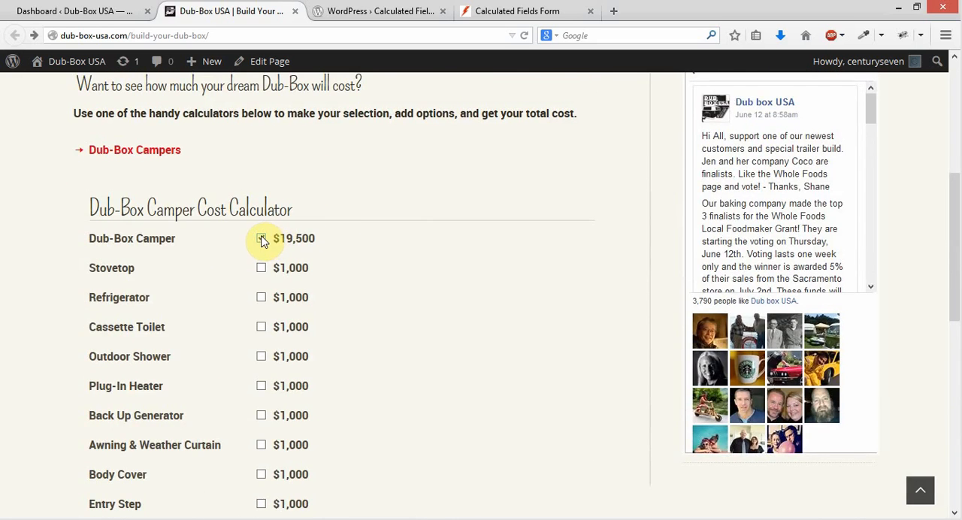
- Untick the base Dub-Box Camper item and tick Stovetop plus another option to see the total change
left_click(261, 237)
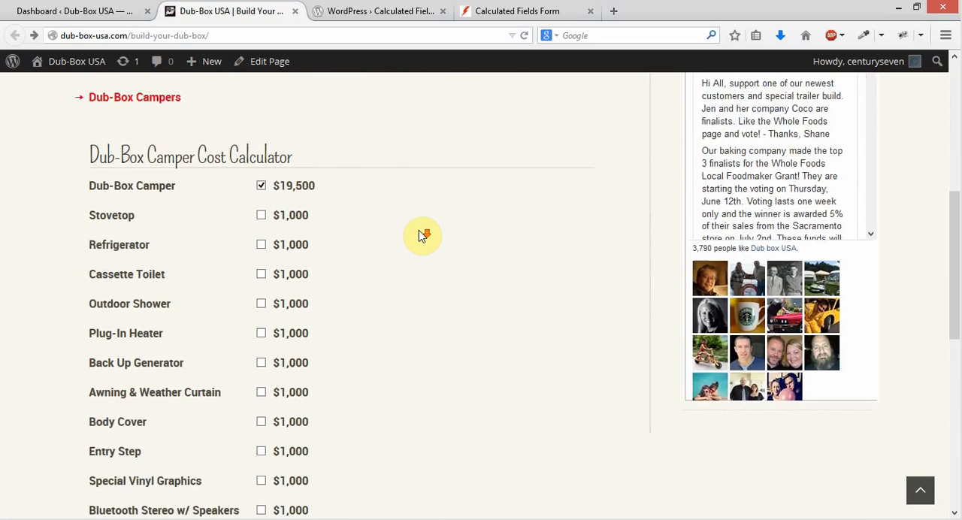
scroll("down", 3)
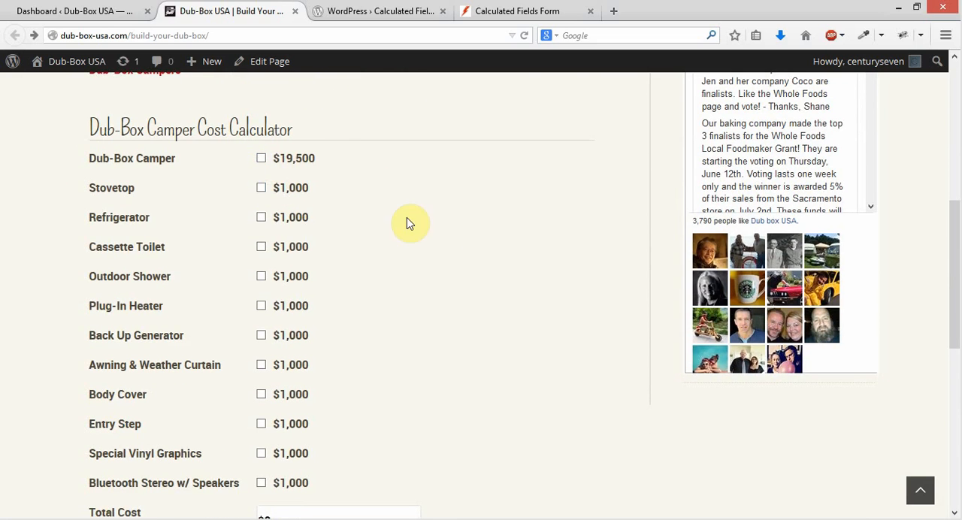
left_click(261, 187)
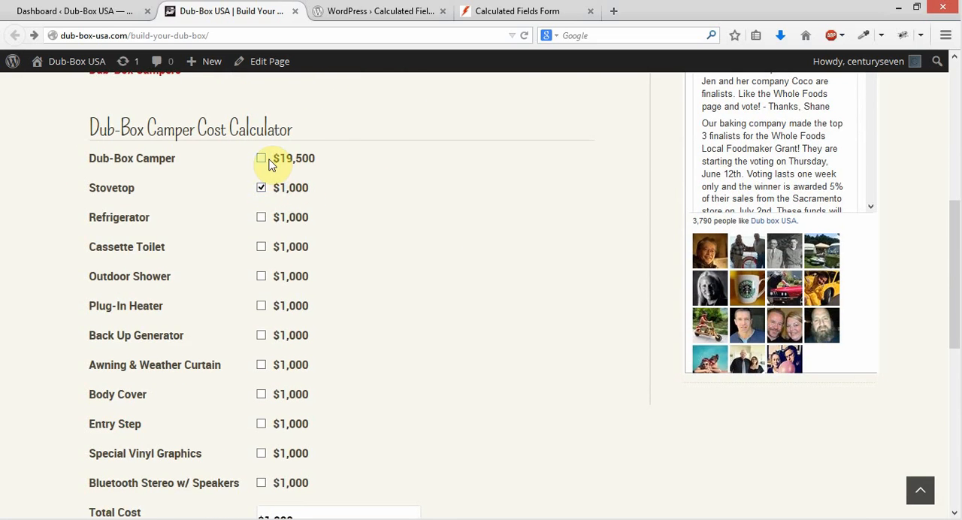
left_click(262, 158)
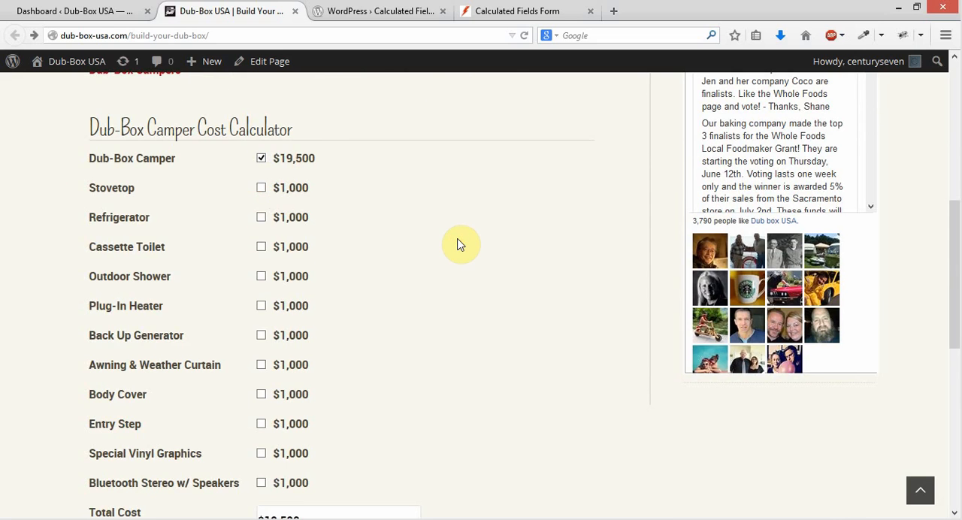
mouse_move(389, 157)
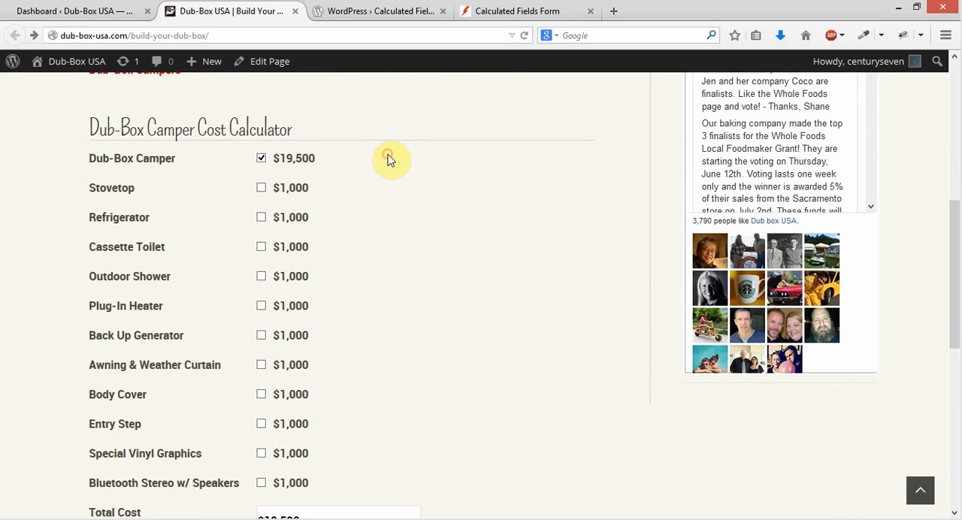
mouse_move(128, 162)
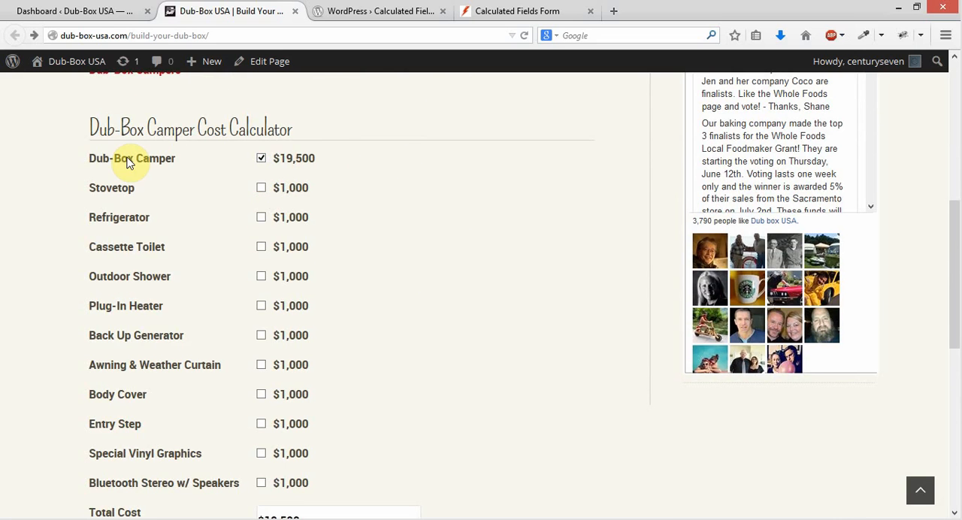
scroll("down", 3)
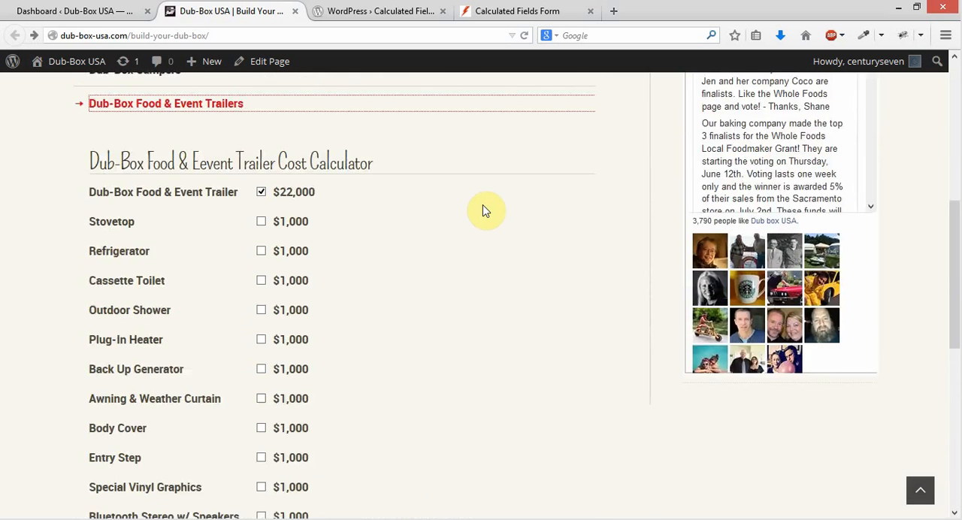
scroll("up", 3)
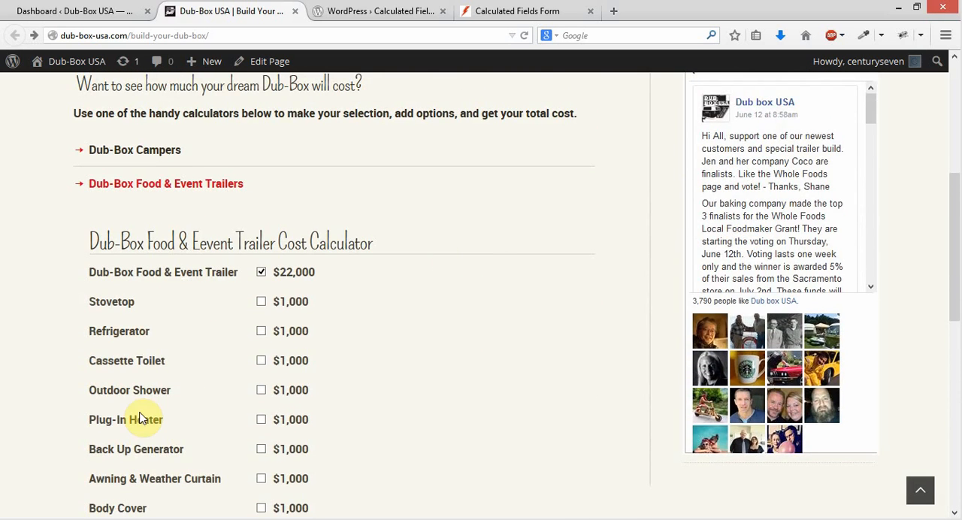
mouse_move(445, 316)
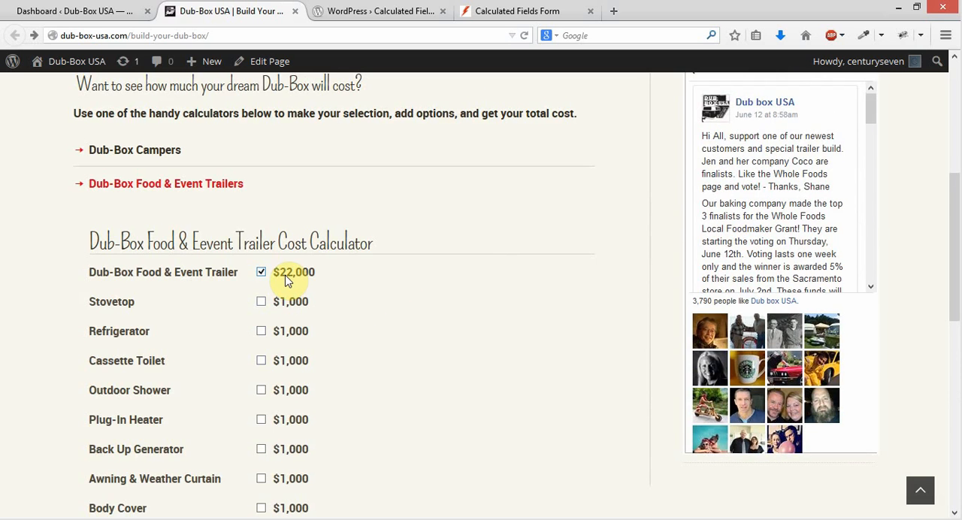
scroll("up", 3)
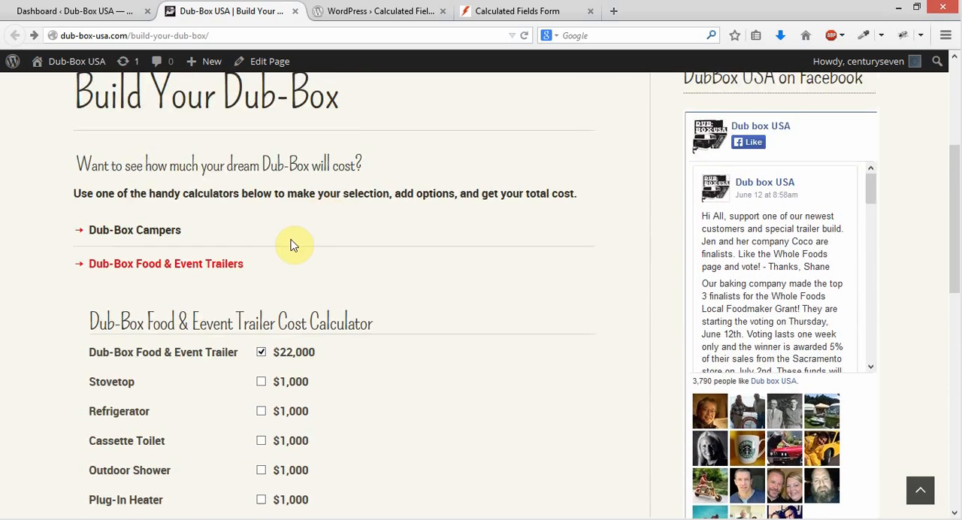
- Expand the Dub-Box Campers cost calculator and scroll through the rest of the page
left_click(135, 230)
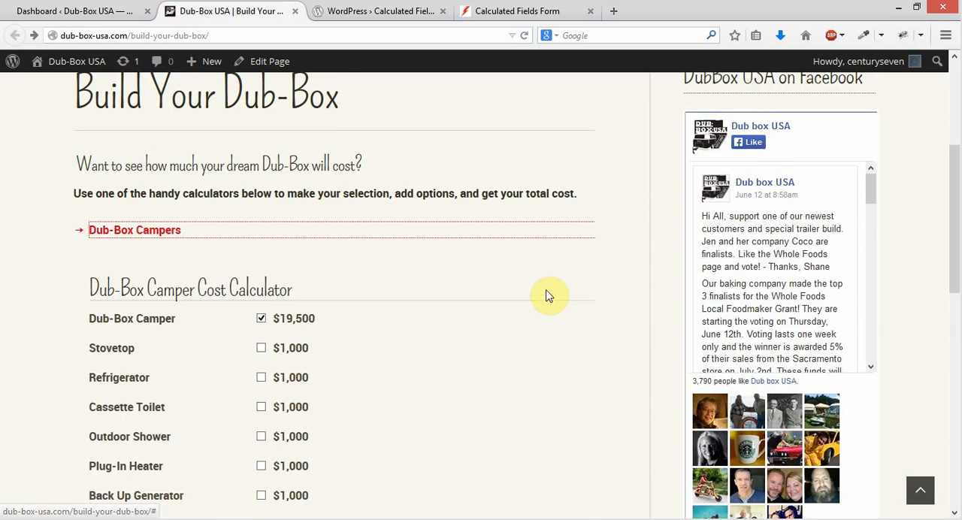
scroll("down", 3)
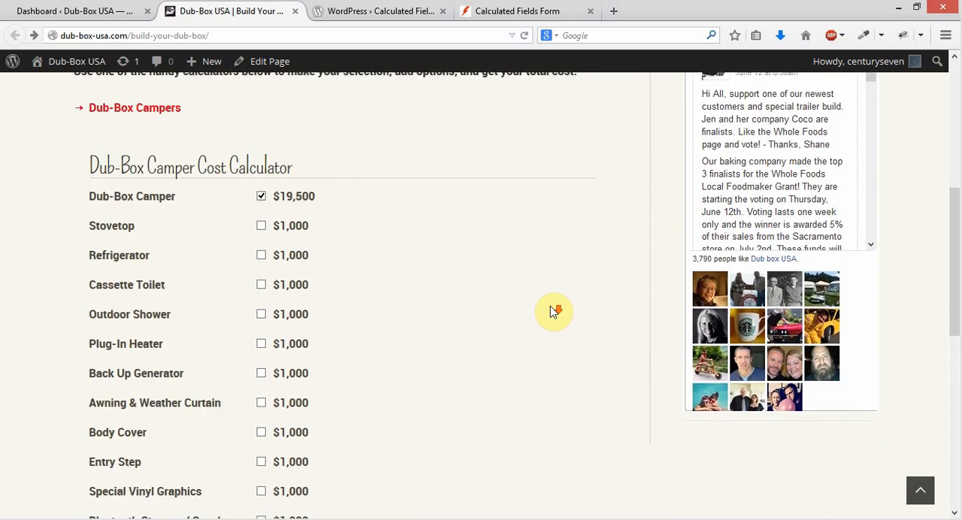
scroll("down", 3)
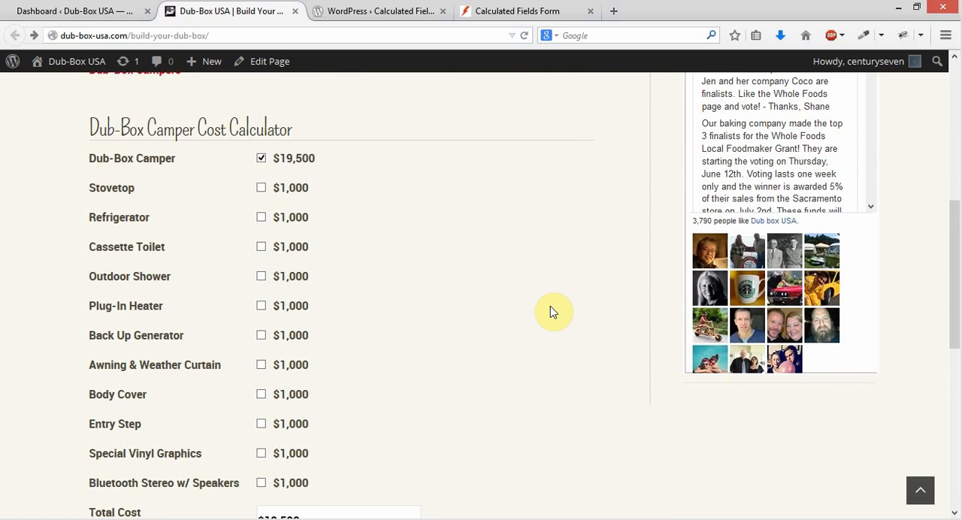
mouse_move(538, 254)
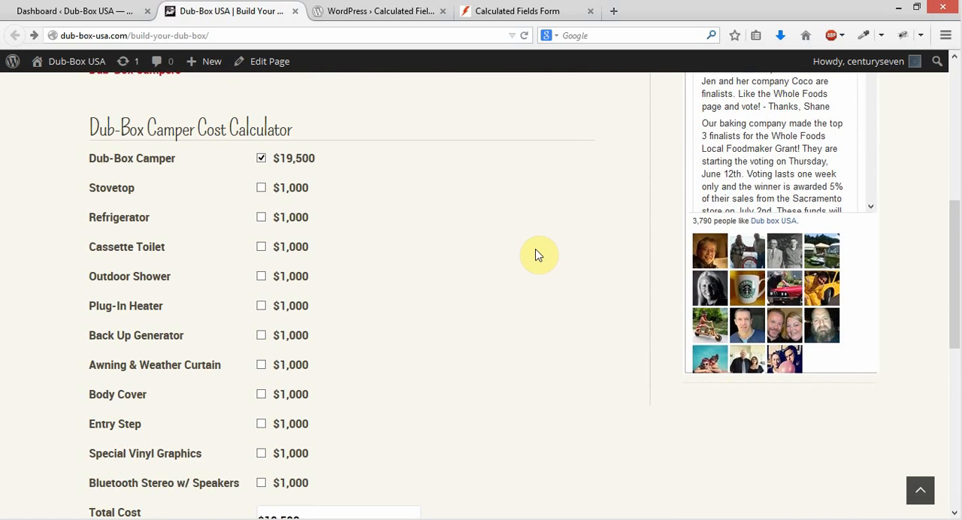
scroll("down", 3)
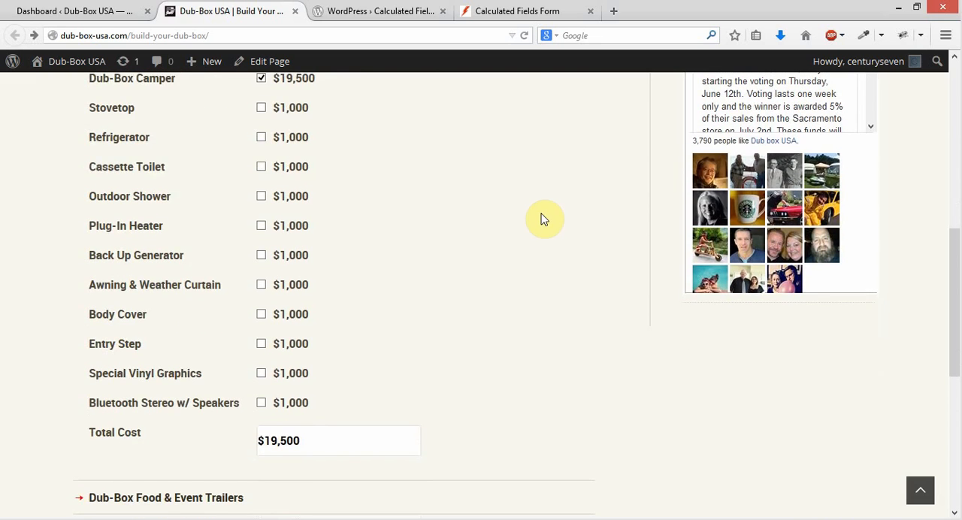
scroll("down", 3)
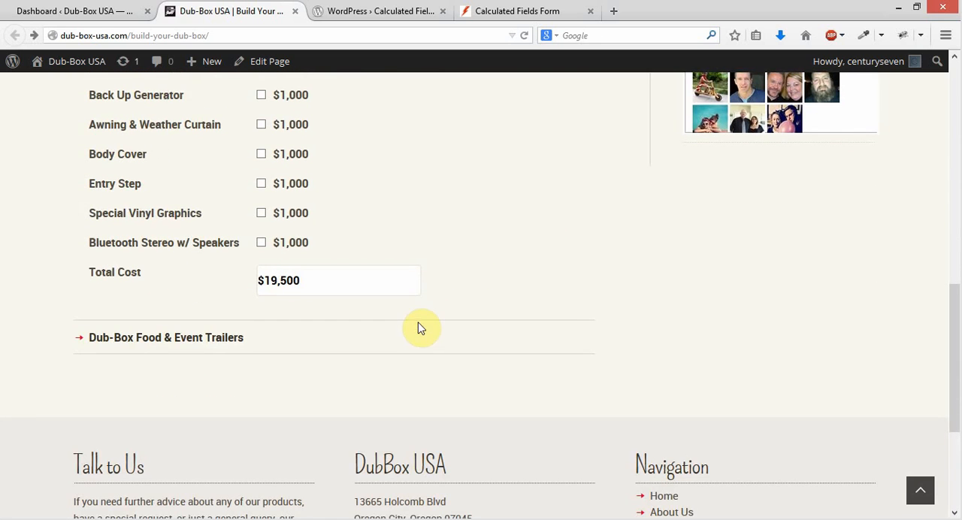
mouse_move(526, 246)
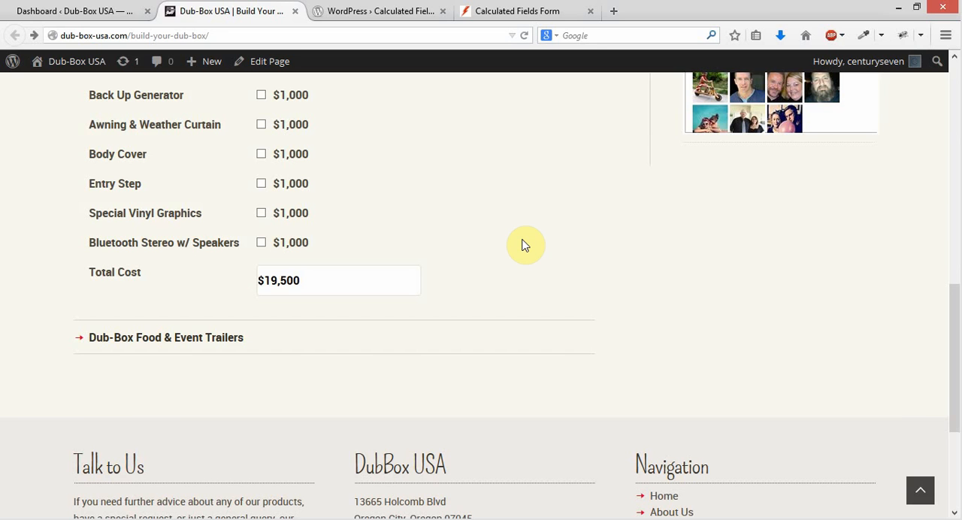
scroll("down", 3)
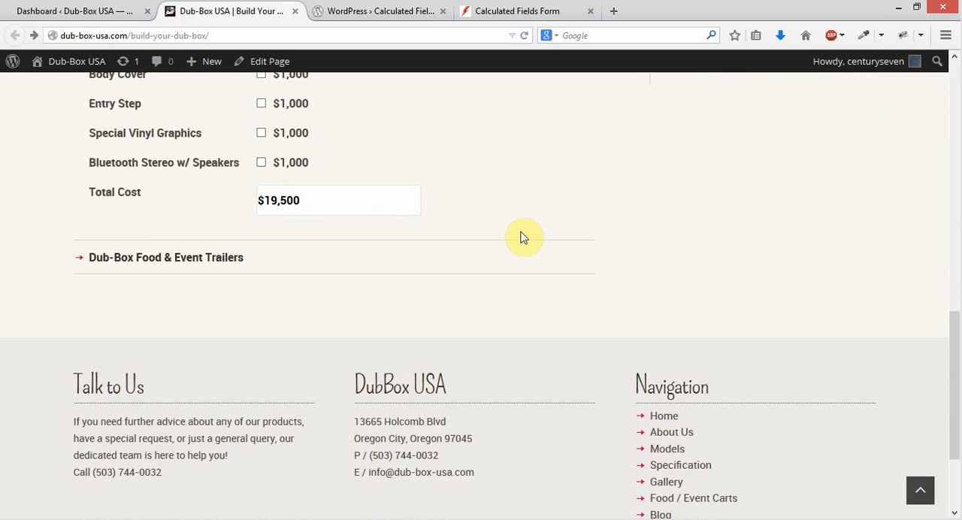
scroll("up", 3)
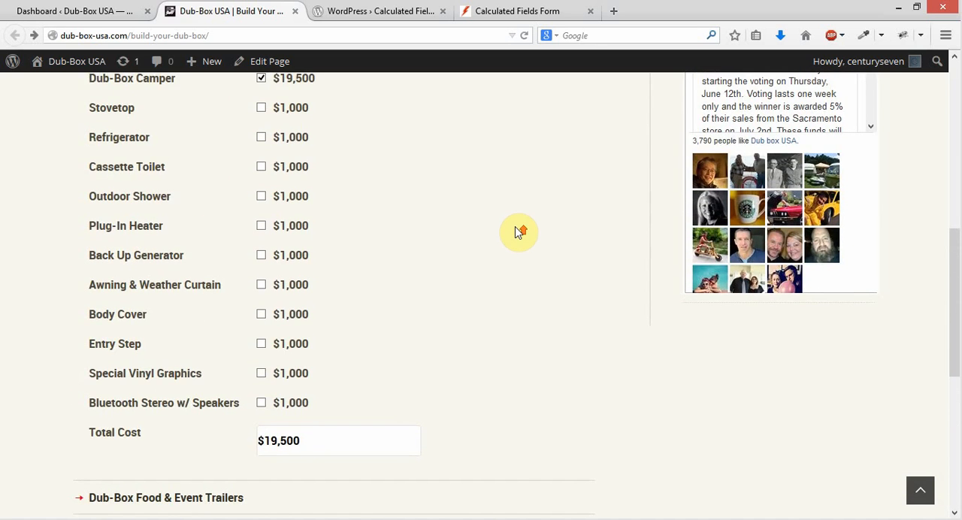
mouse_move(517, 231)
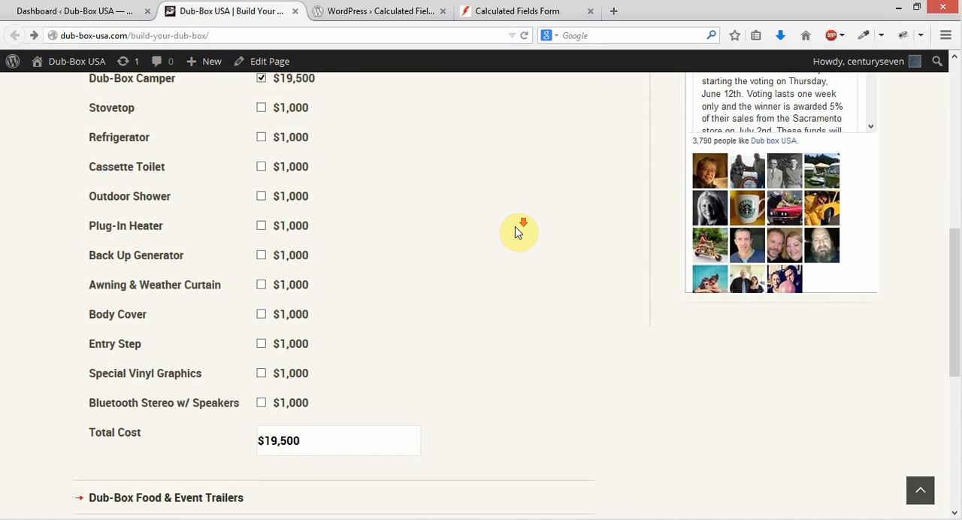
scroll("down", 3)
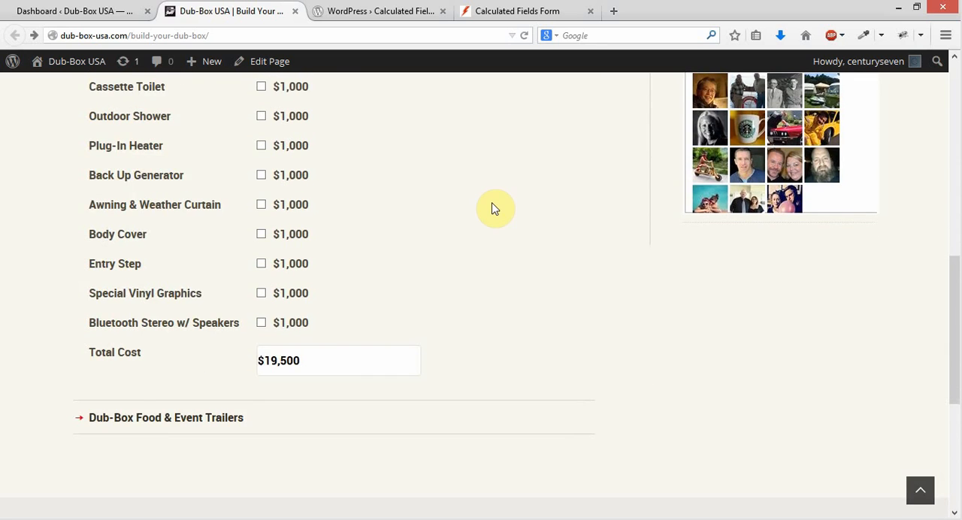
scroll("up", 3)
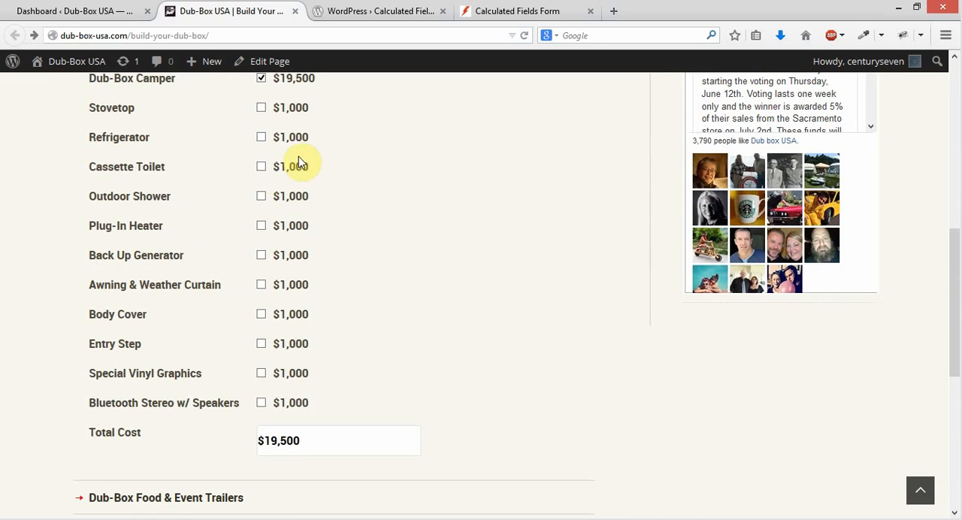
mouse_move(529, 284)
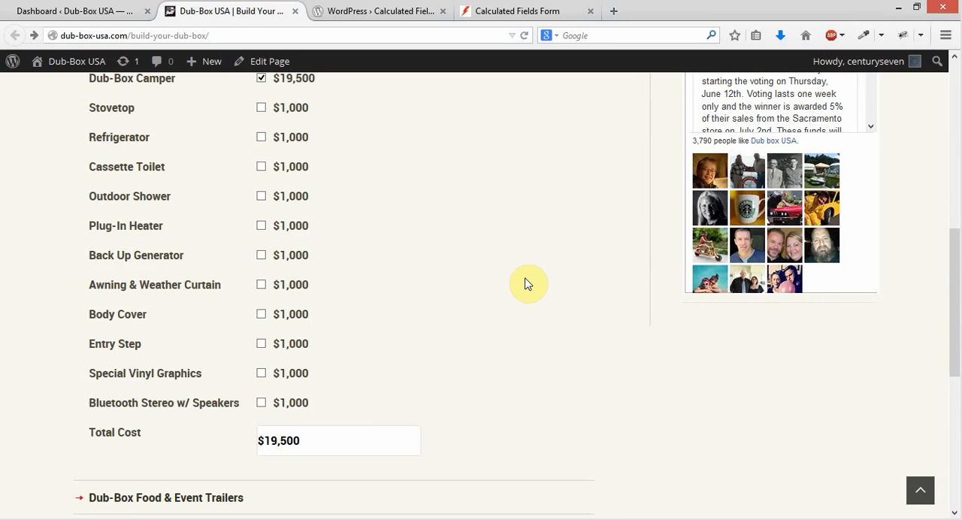
scroll("down", 3)
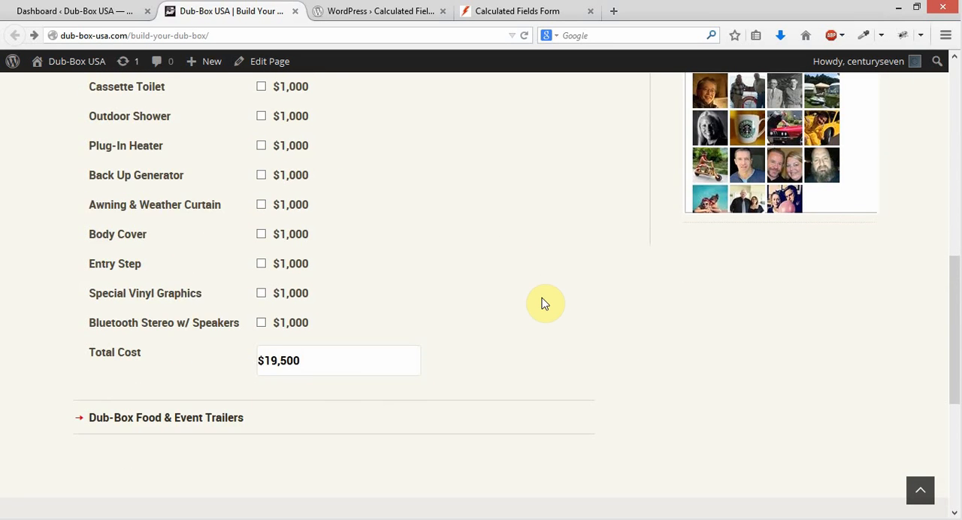
scroll("up", 3)
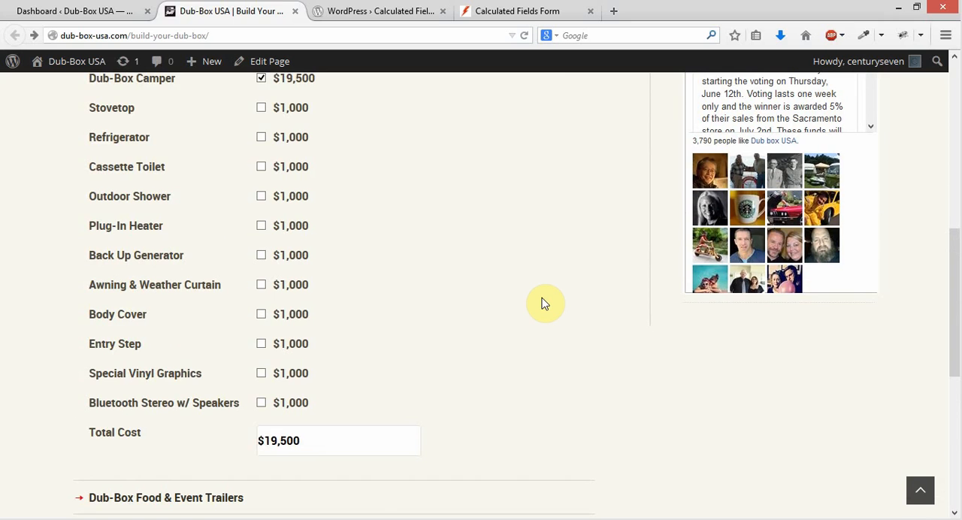
scroll("up", 3)
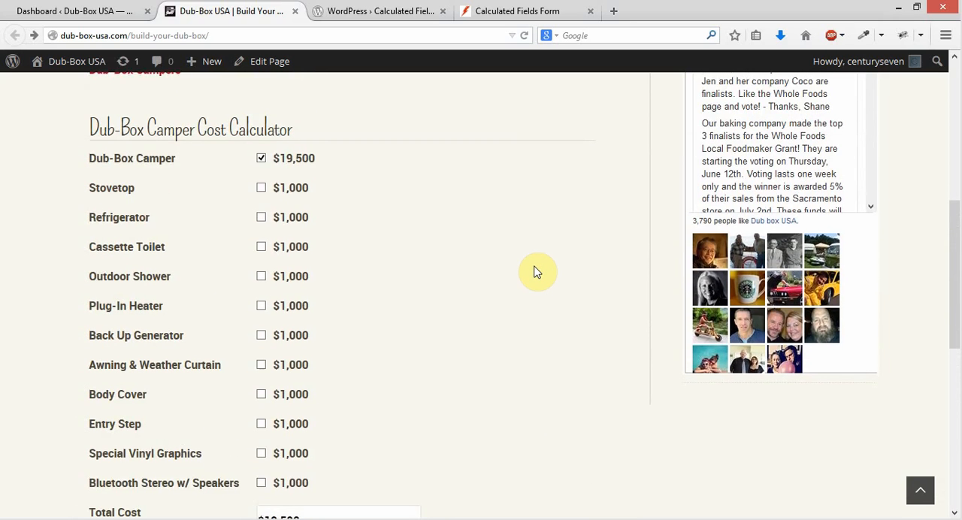
mouse_move(493, 239)
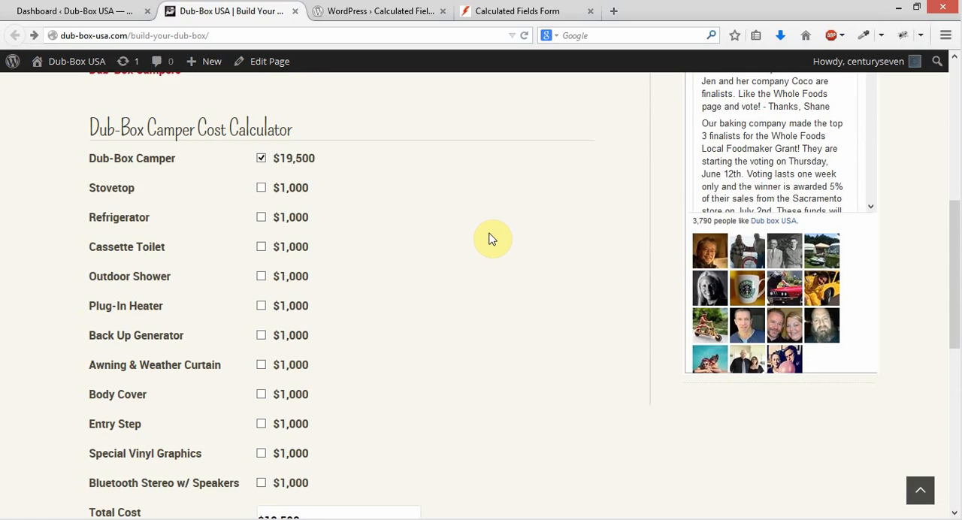
scroll("up", 3)
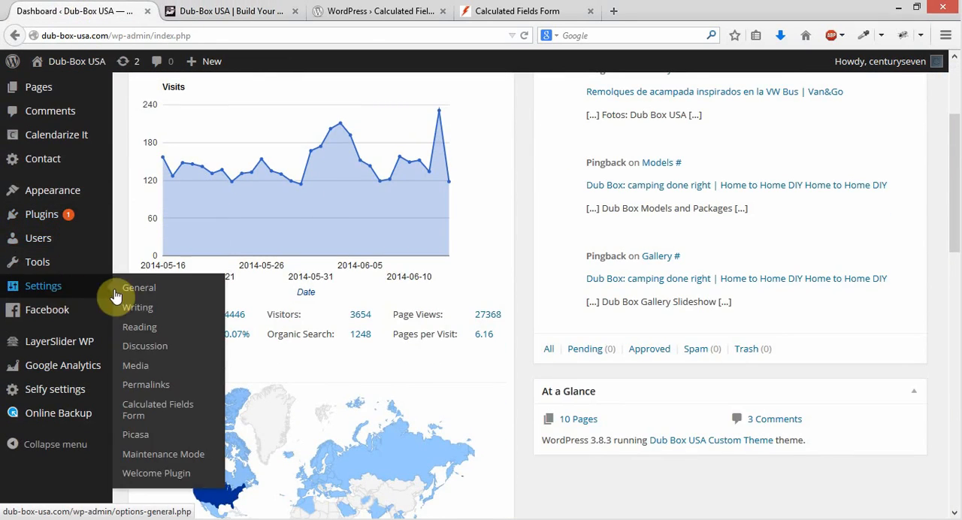
- In WordPress admin, load the Camper Price Calculator in Calculated Fields Form and select the Refrigerator checkbox field
left_click(158, 409)
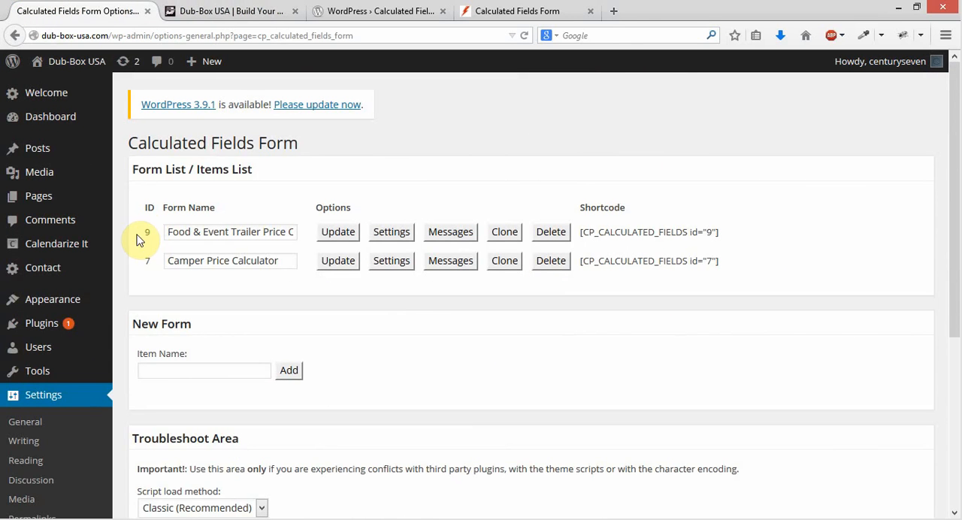
mouse_move(523, 194)
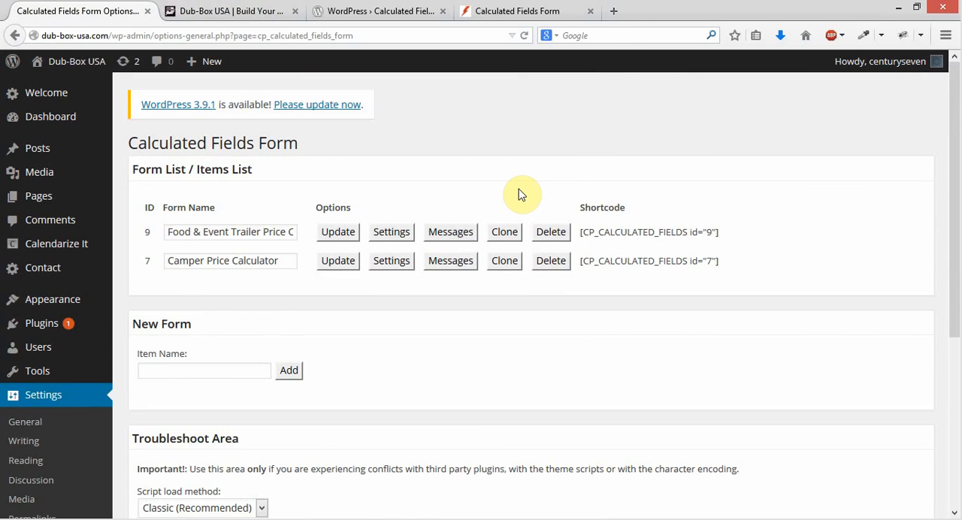
mouse_move(412, 260)
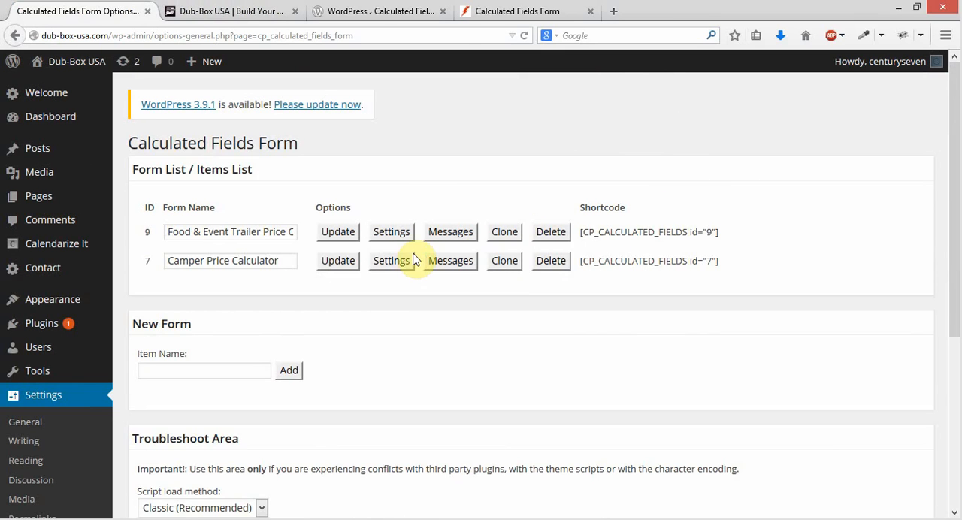
left_click(391, 260)
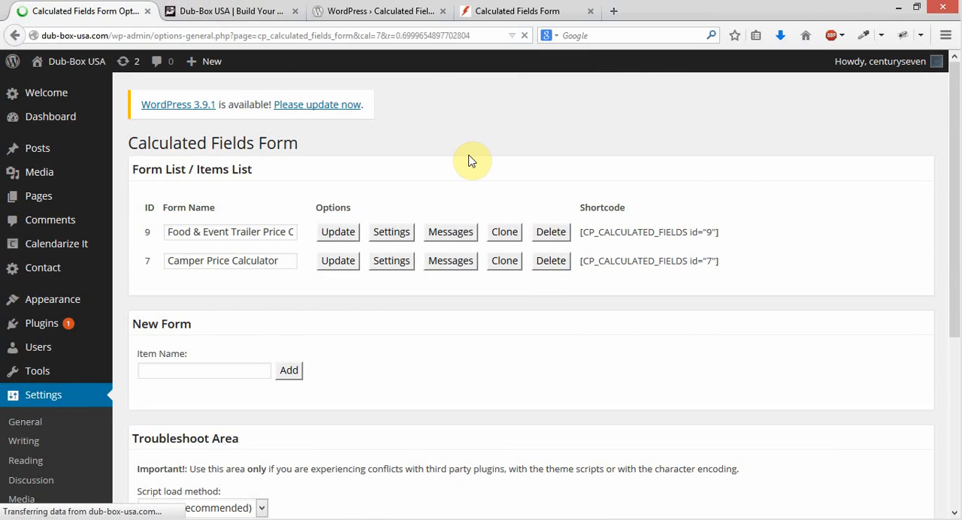
left_click(336, 260)
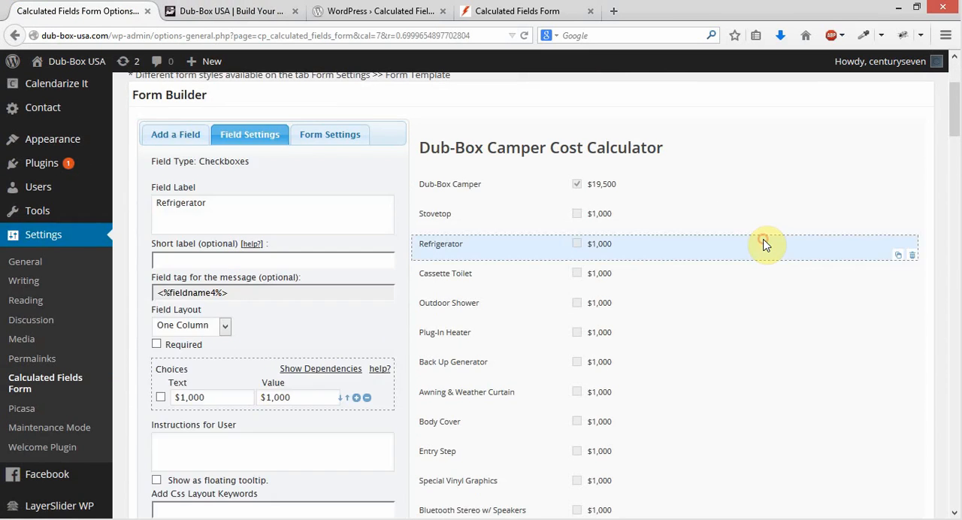